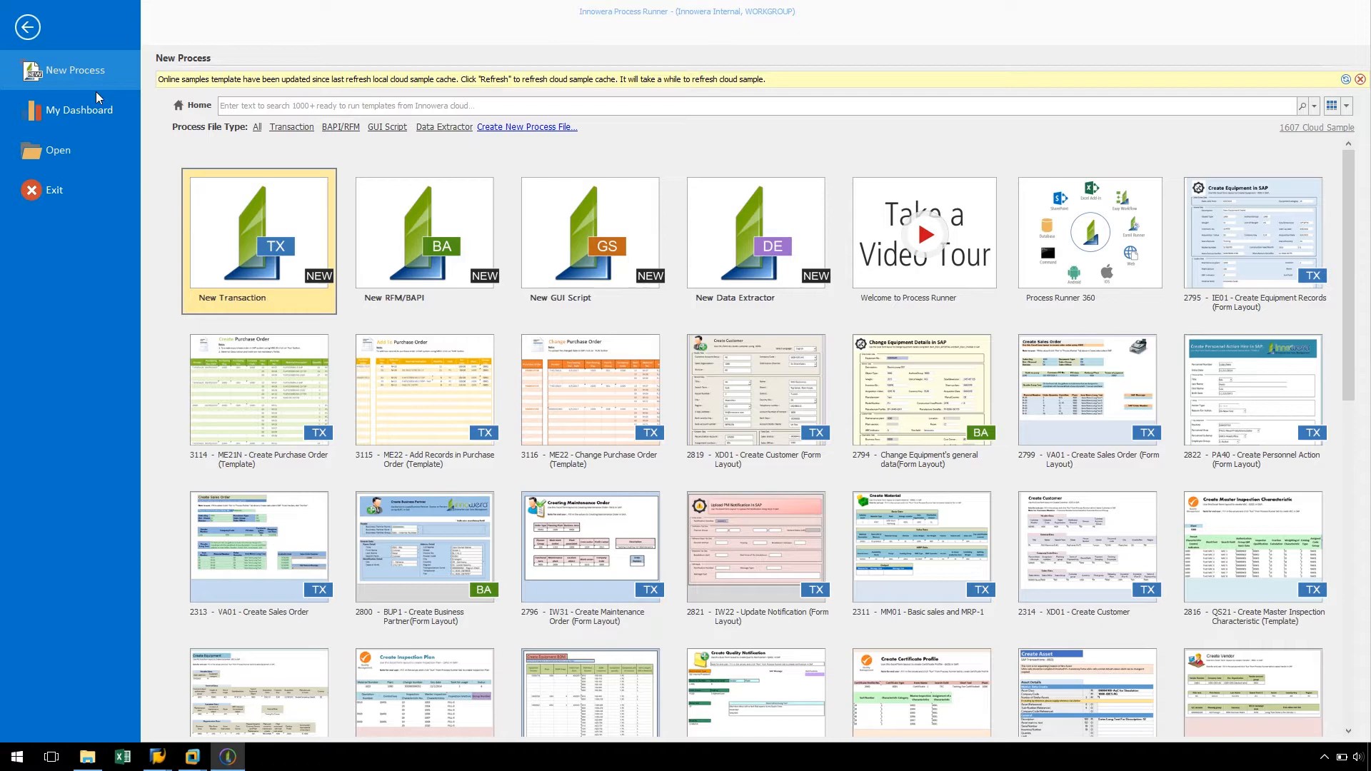
Start a new Transaction process from the New Transaction tile
double_click(259, 233)
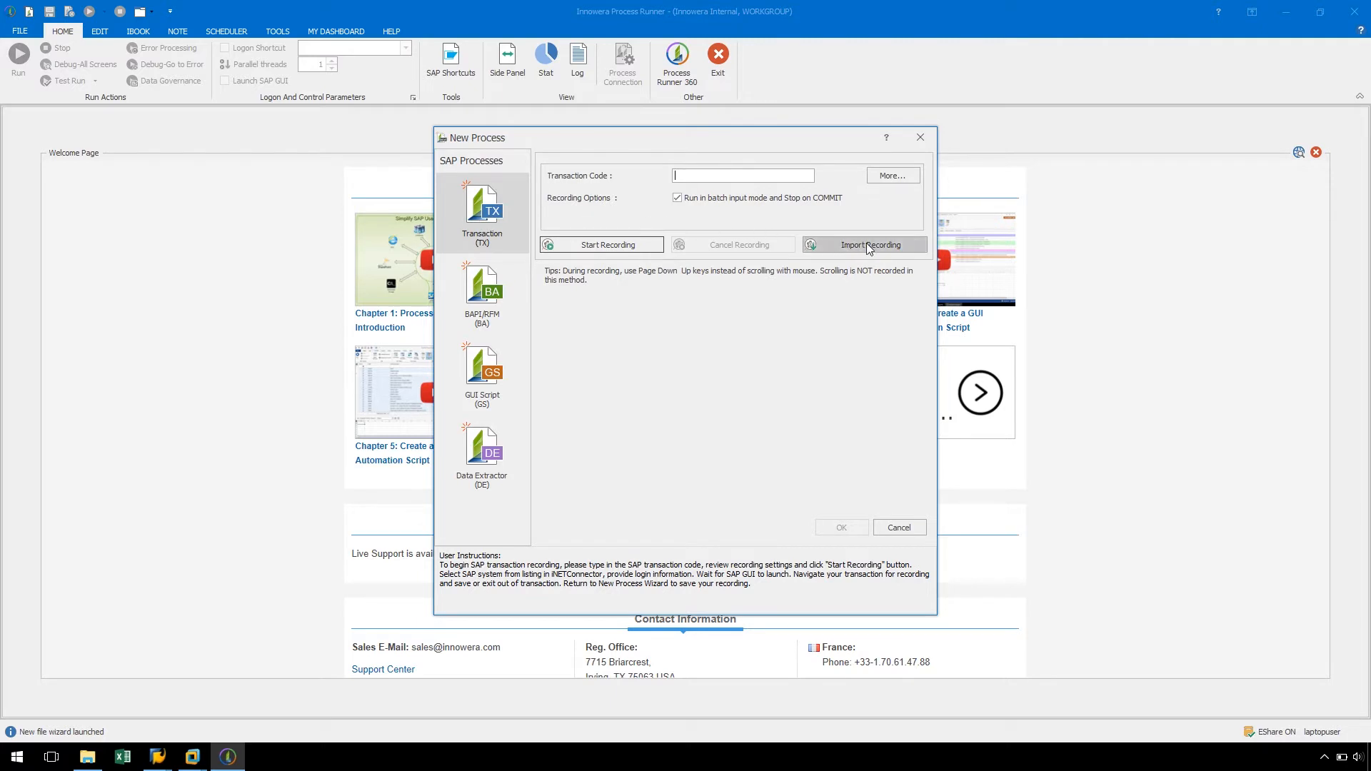
Open Import Recording, try the From Excel source, then settle on From SAP (SHDB)
click(871, 245)
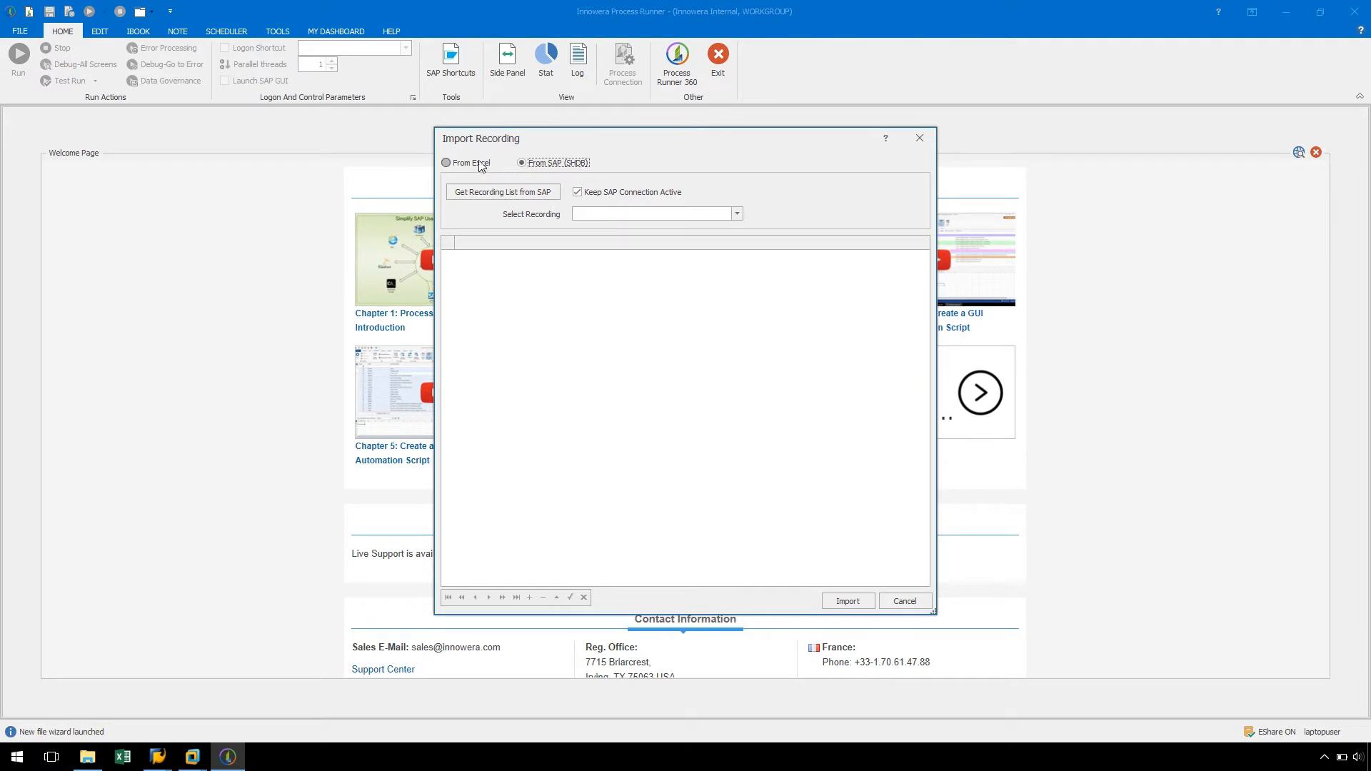
click(446, 162)
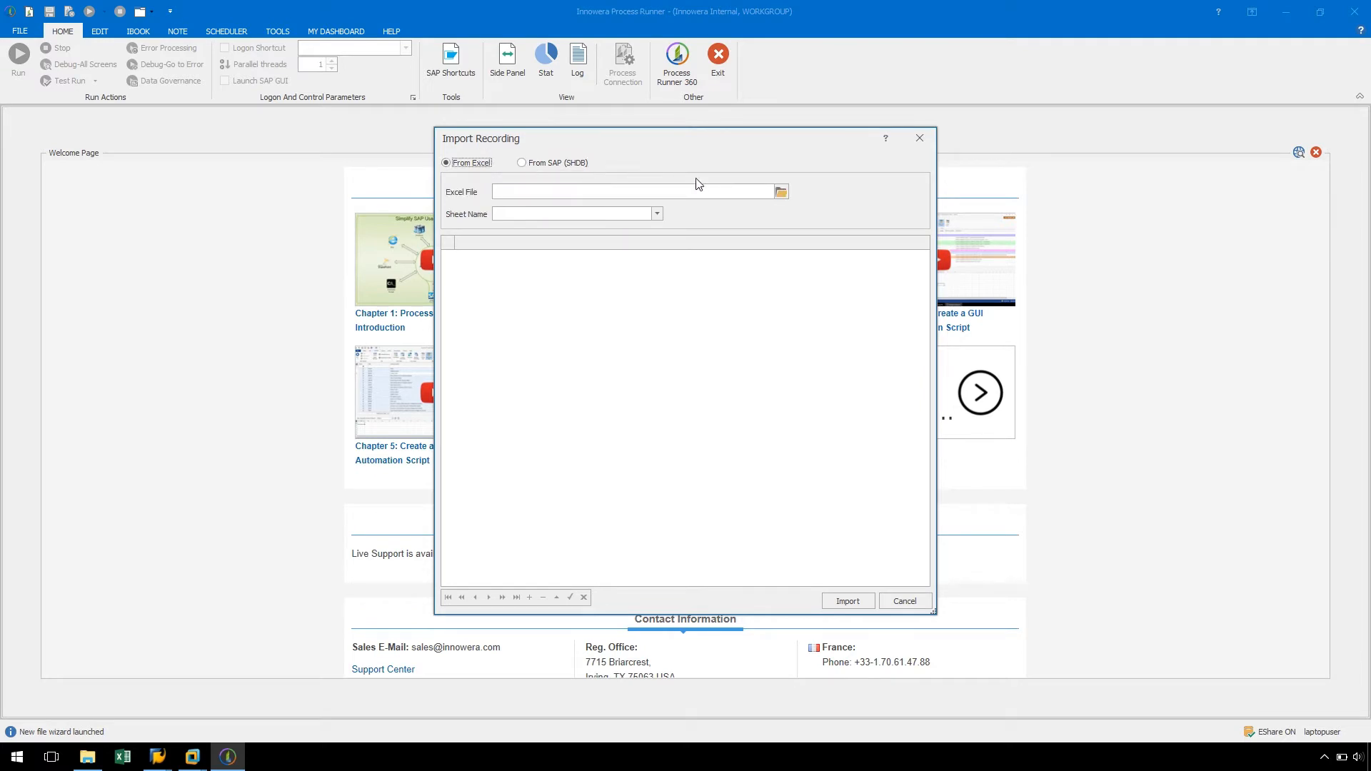
click(630, 191)
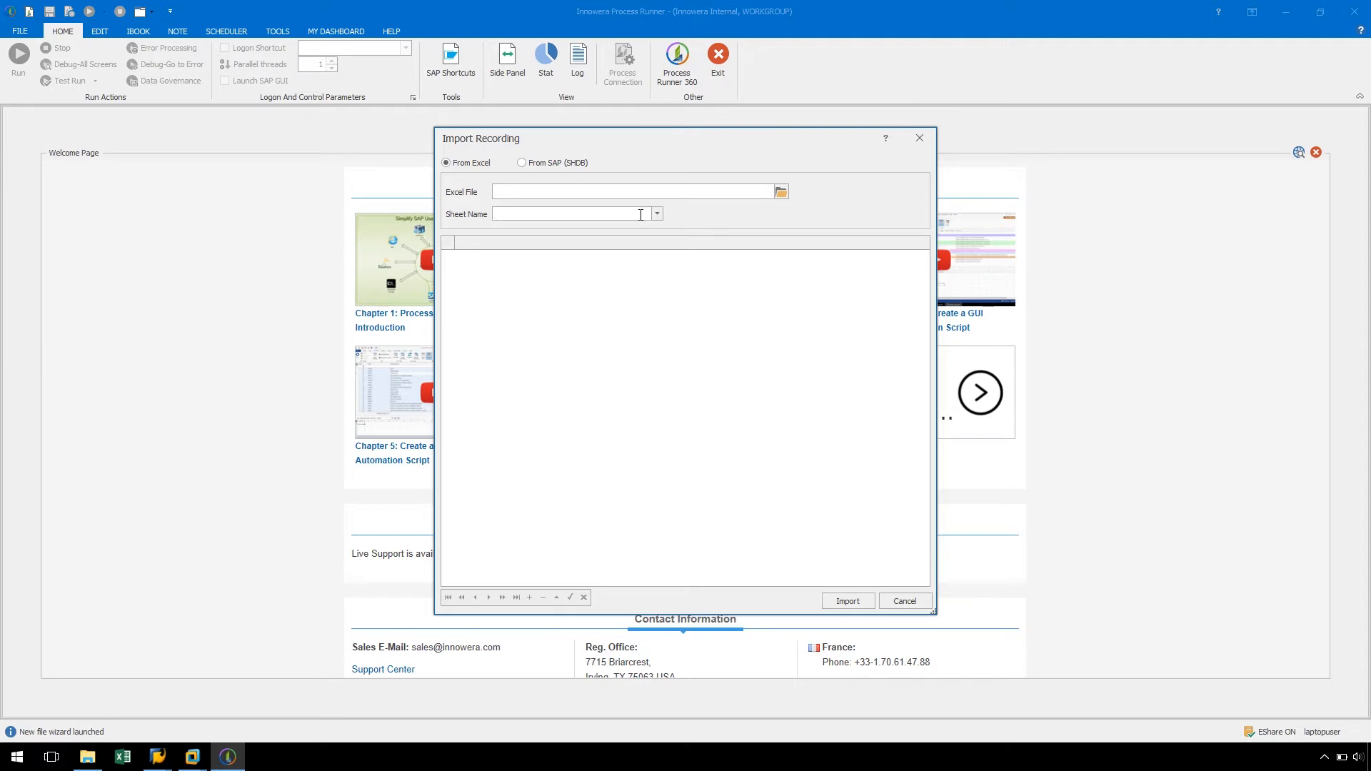
click(522, 163)
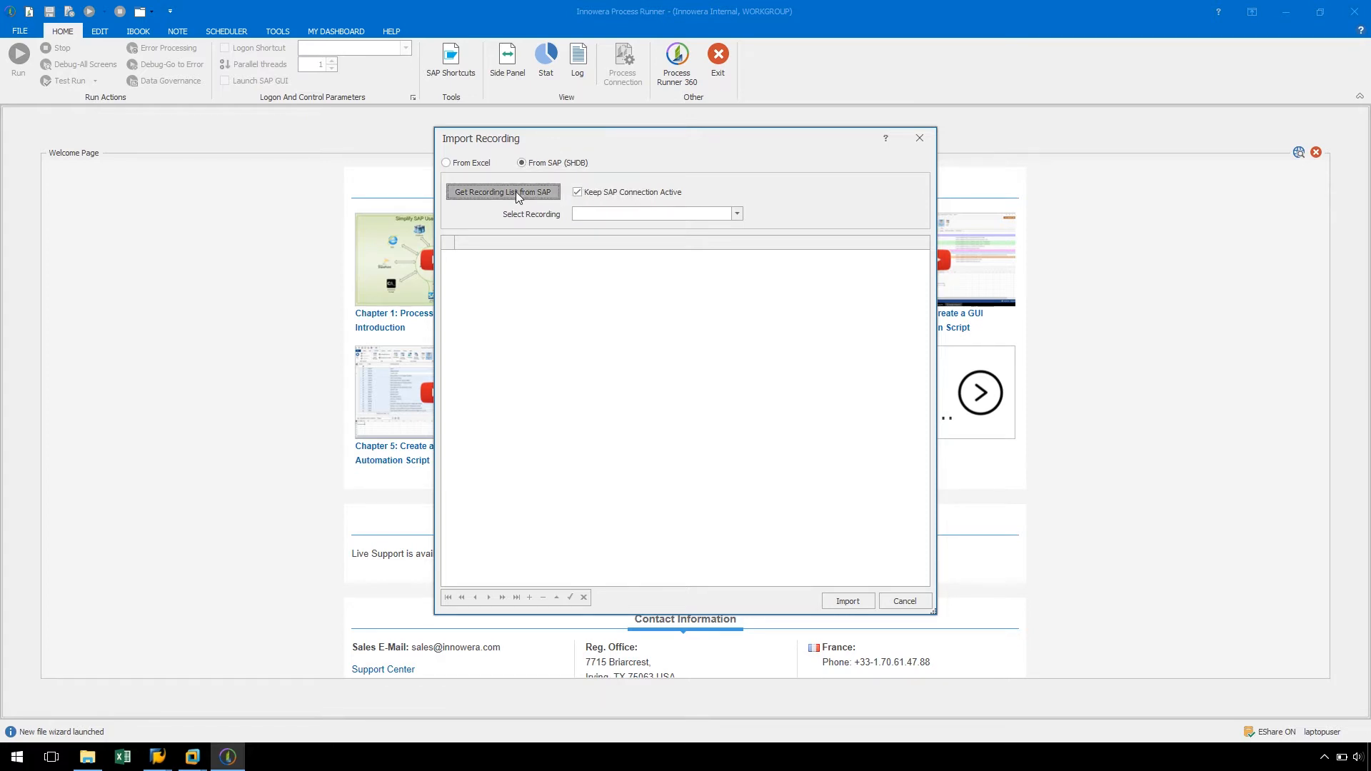
Fetch the SHDB recording list by logging on to DAL_ECC6_51
click(502, 195)
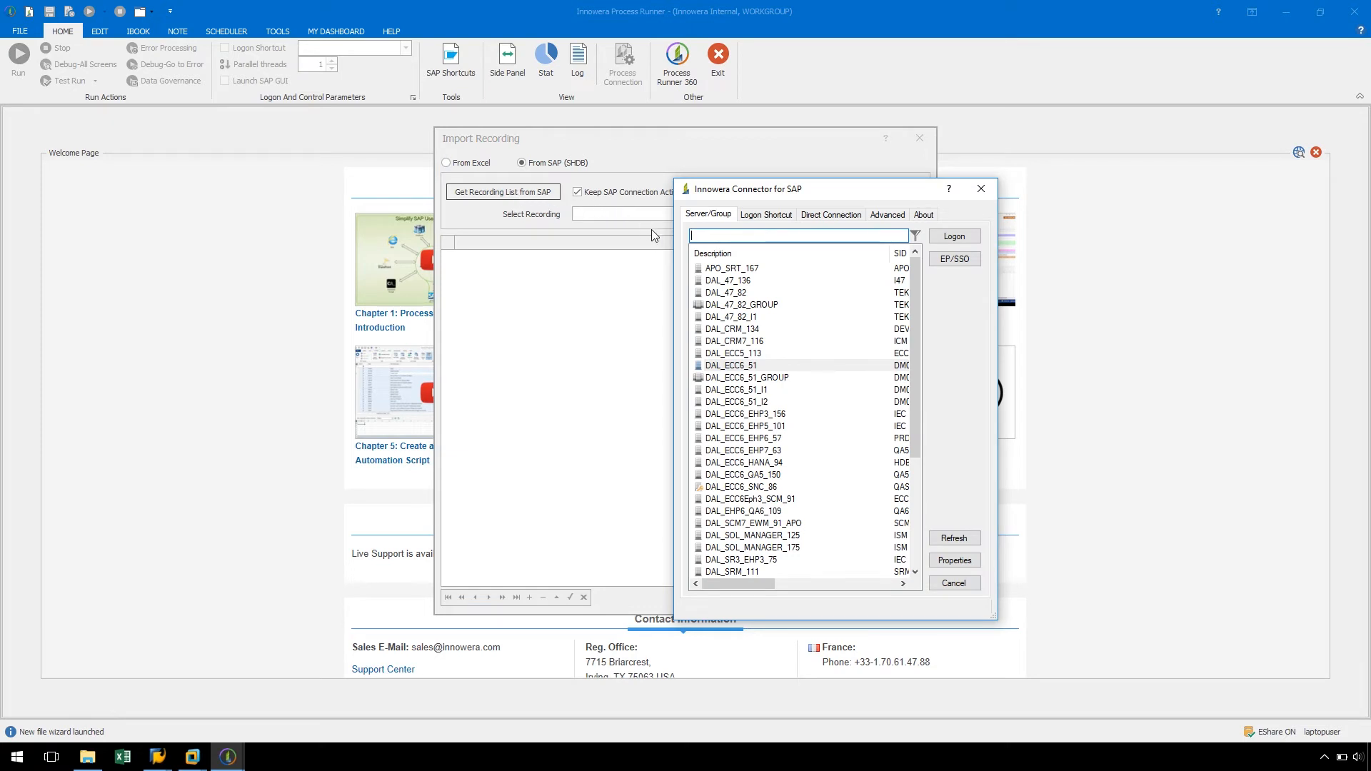
click(732, 365)
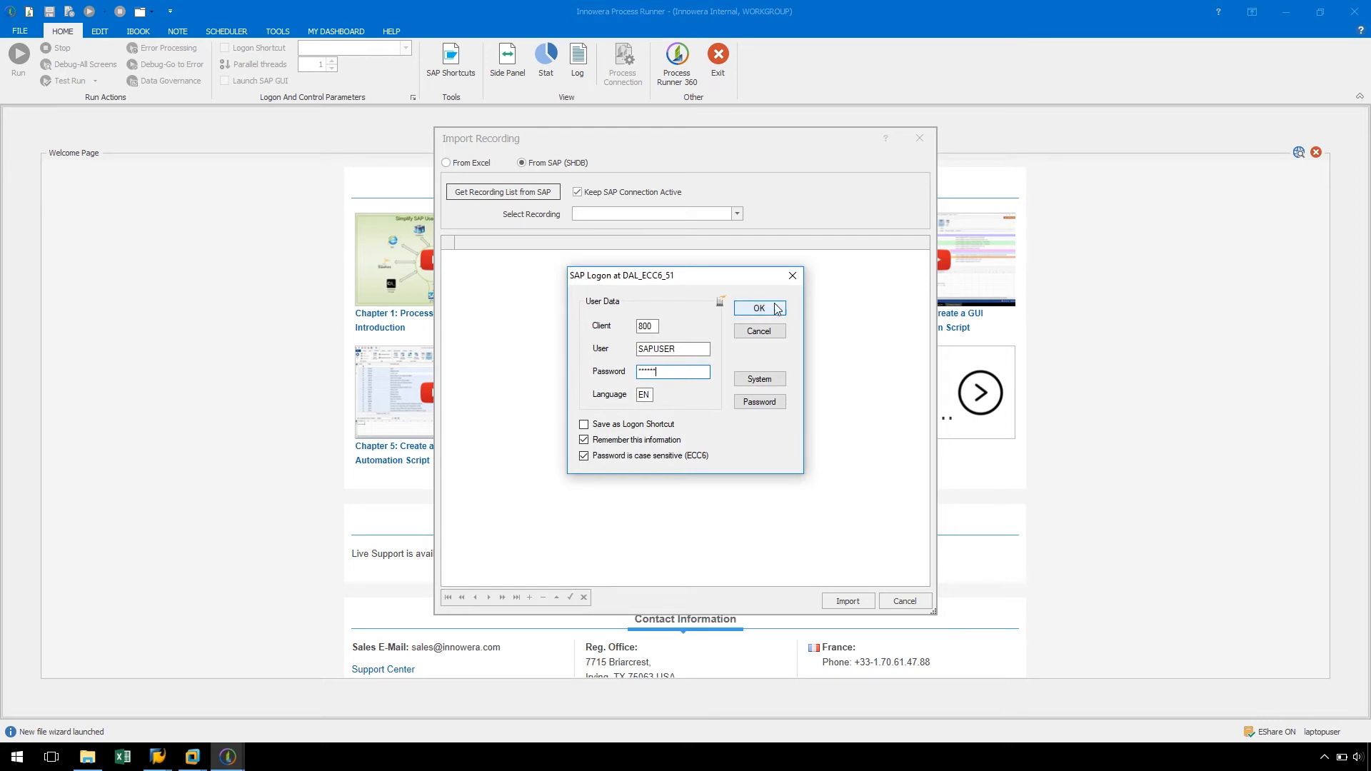
click(757, 308)
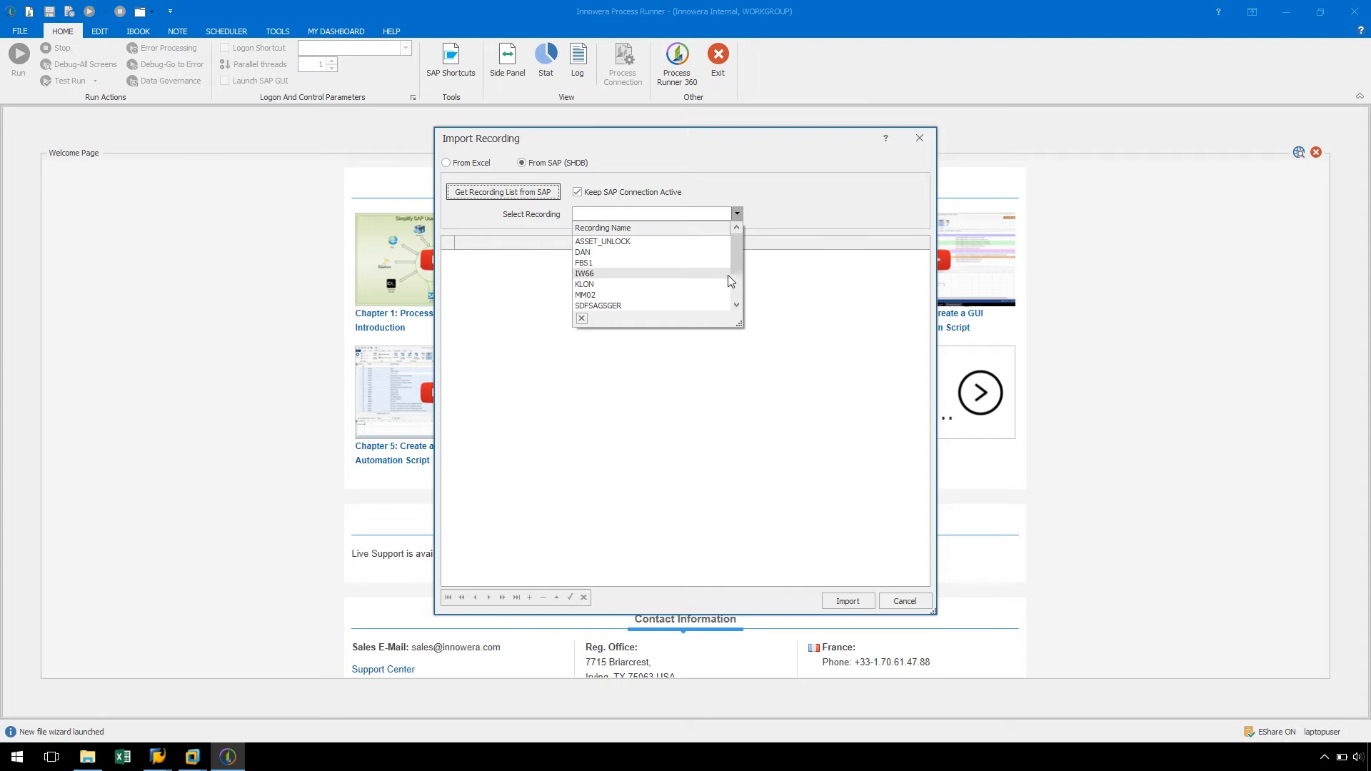
Pick MM02 from the Select Recording list to preview its BDC data
scroll(down, 3)
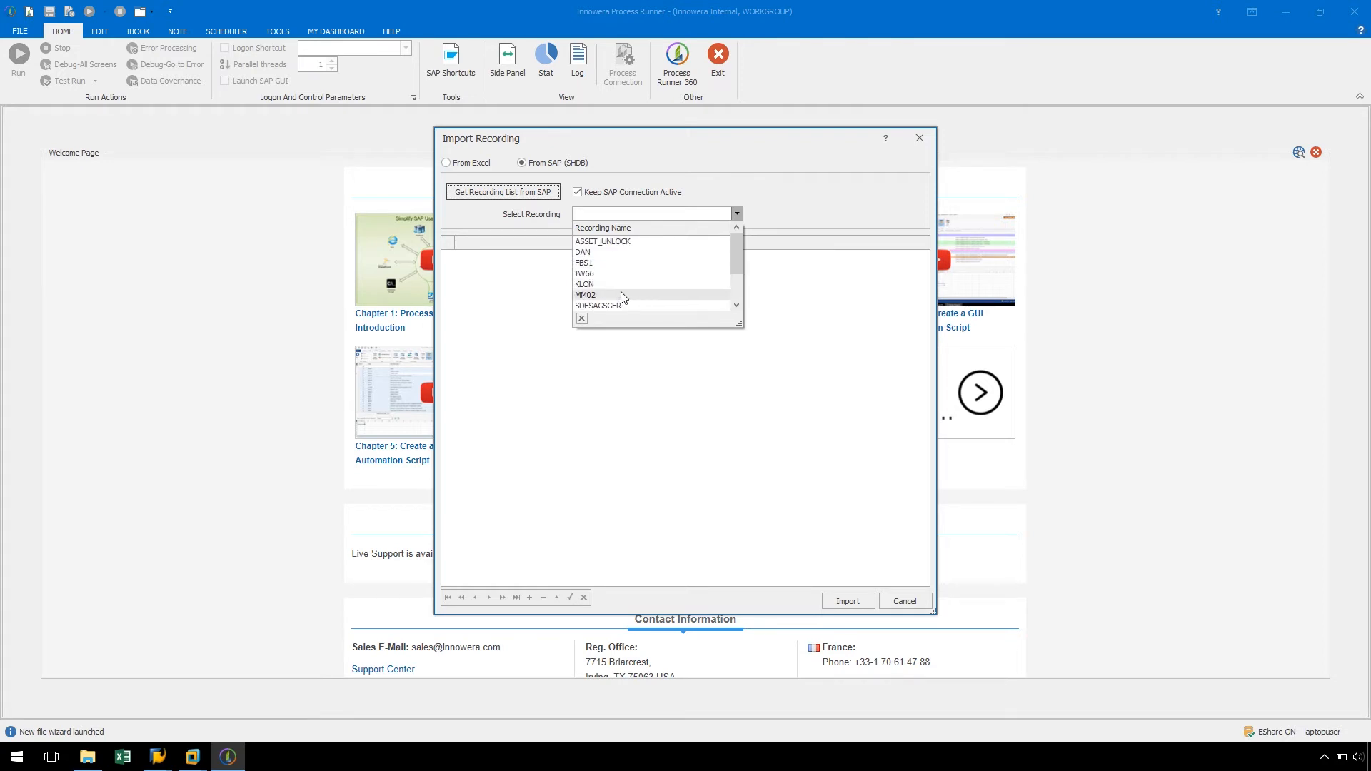
click(585, 295)
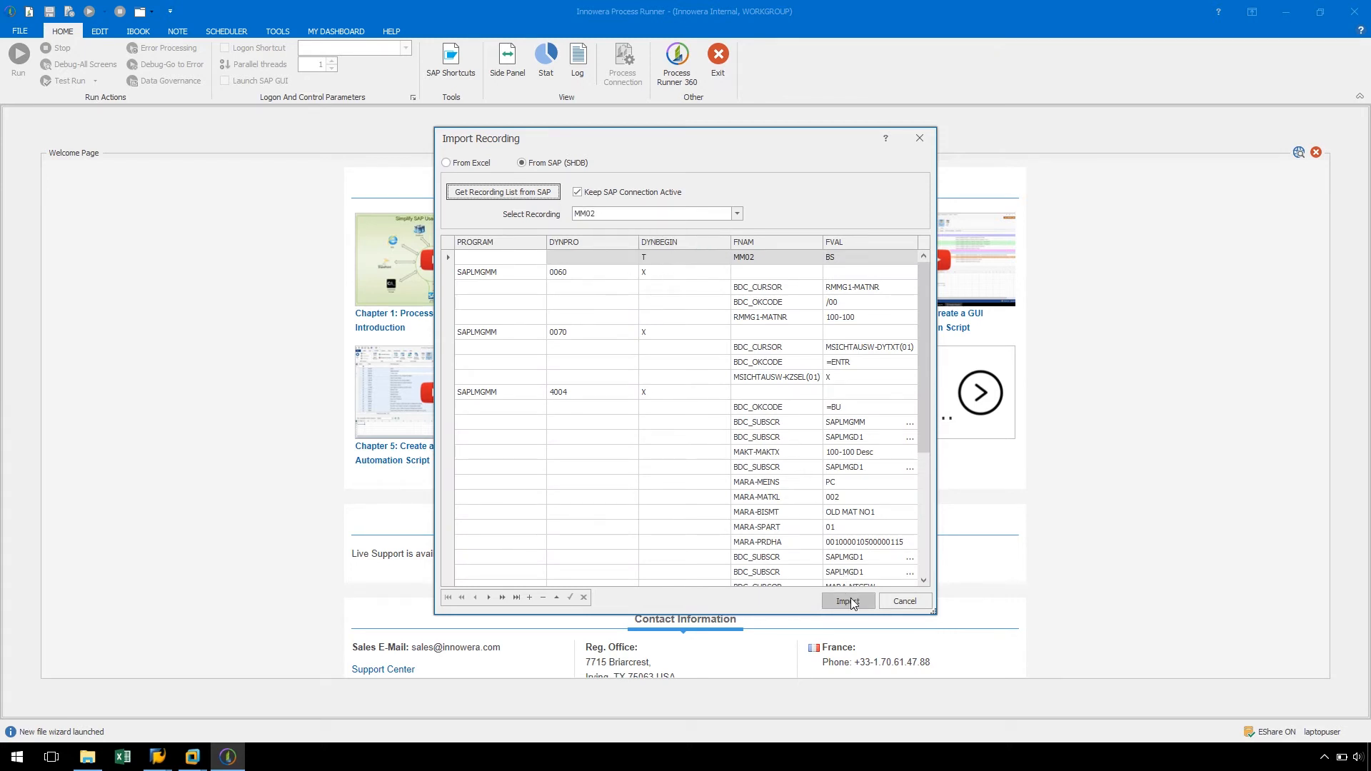
Import MM02 into the process and confirm the SAP logon
click(846, 601)
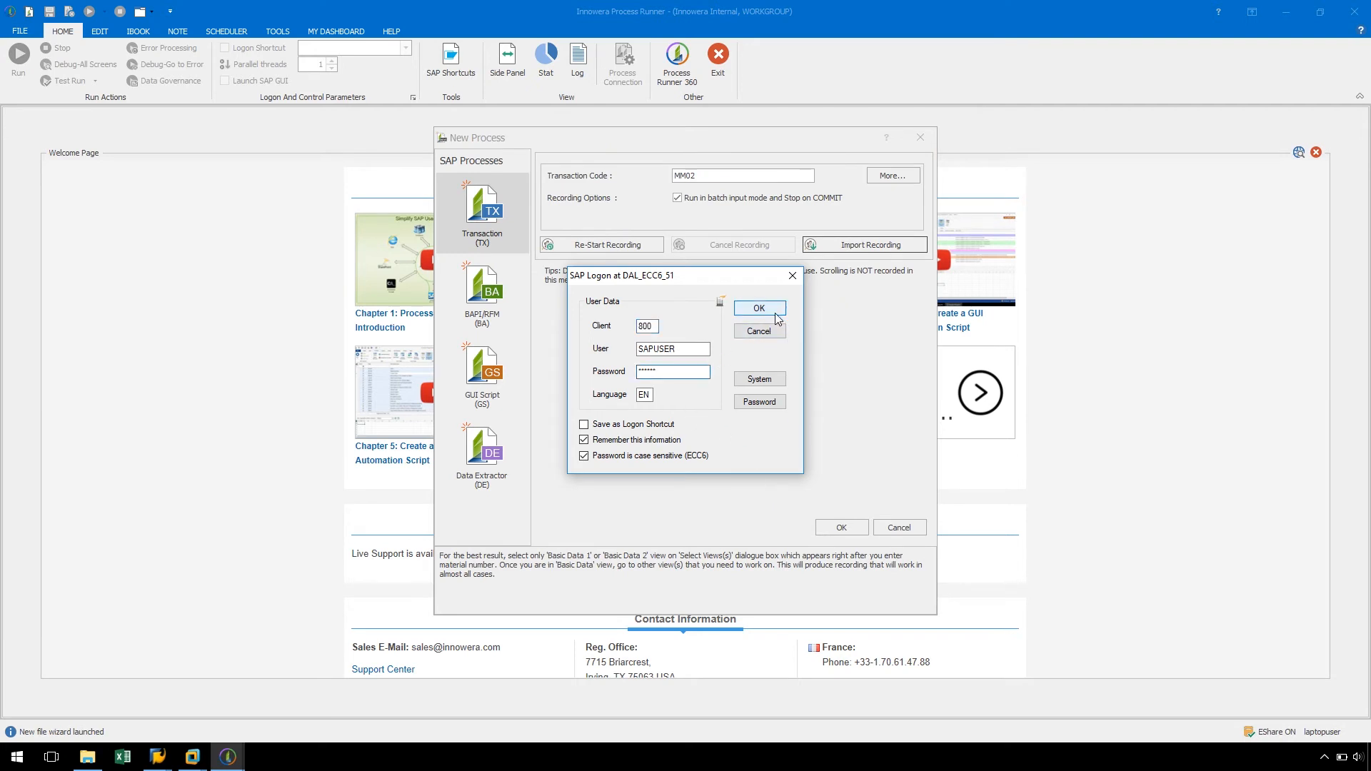
click(757, 307)
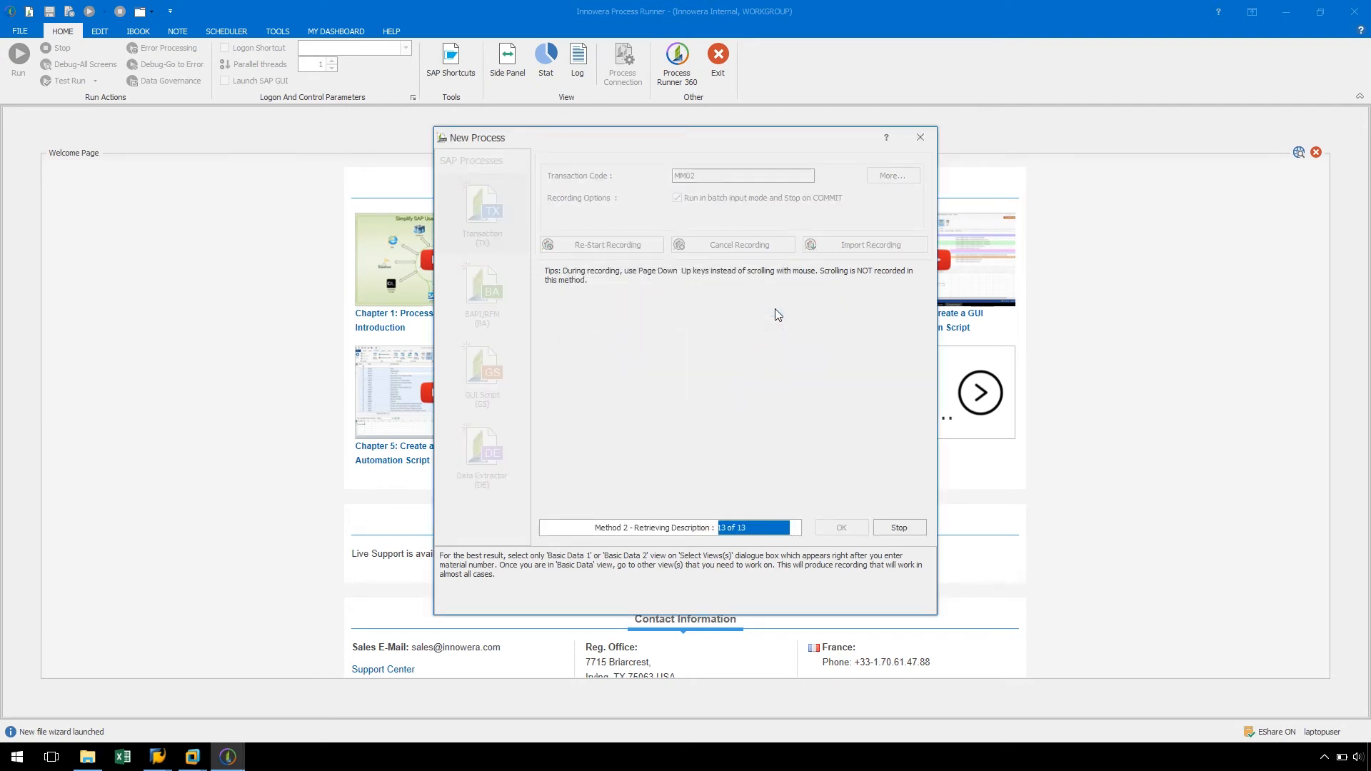